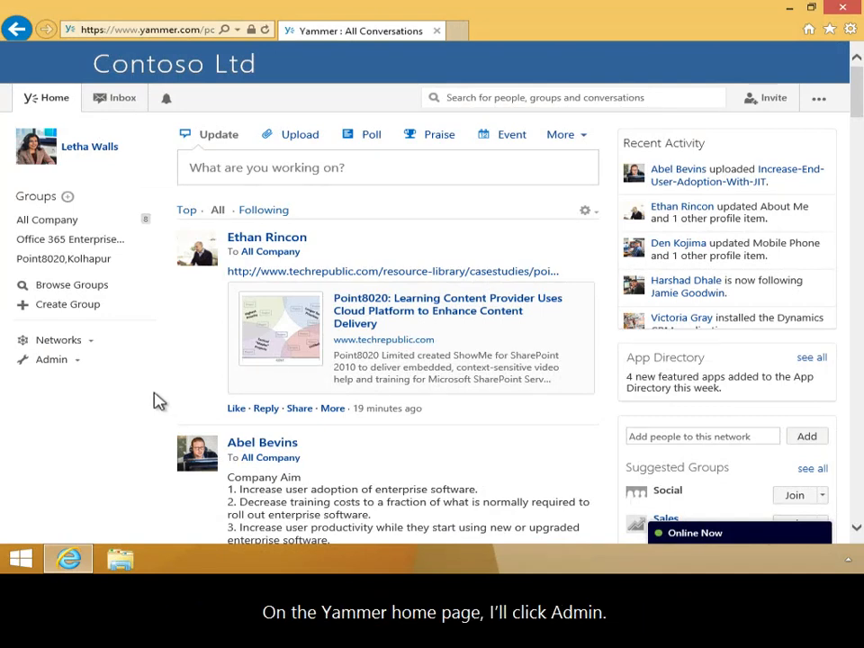
Reach the Usage Policy page via Admin > Design and Configuration > Network
click(51, 360)
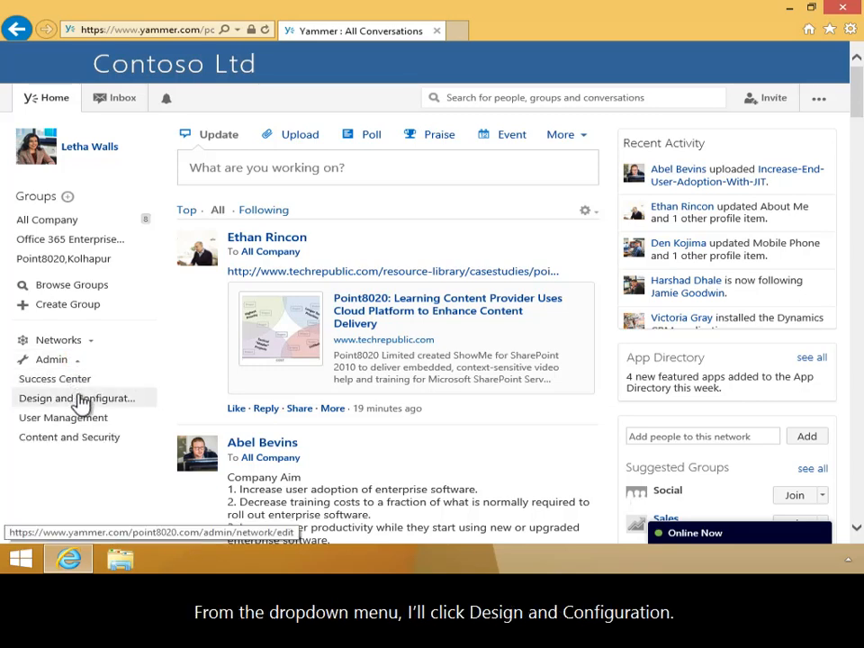
click(76, 398)
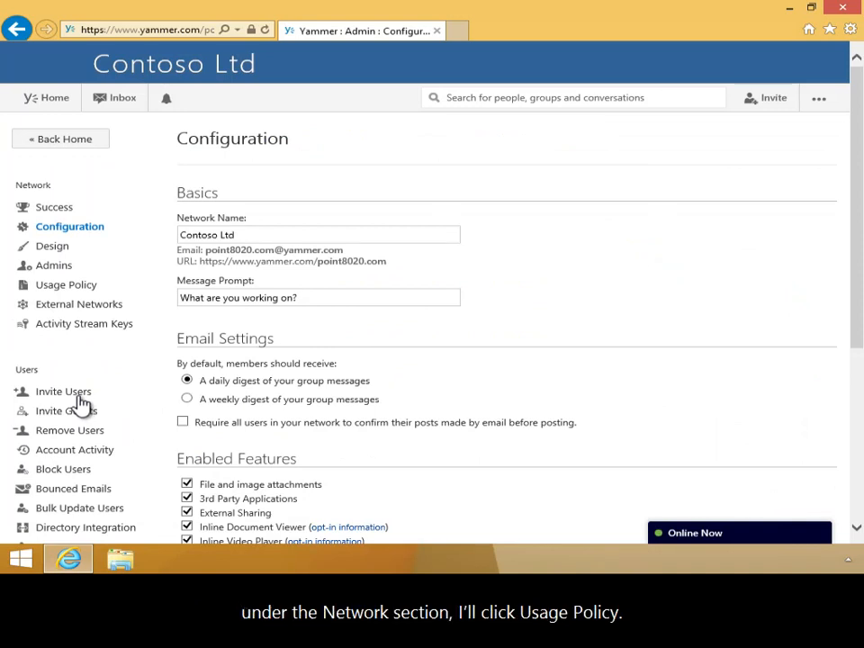
click(65, 284)
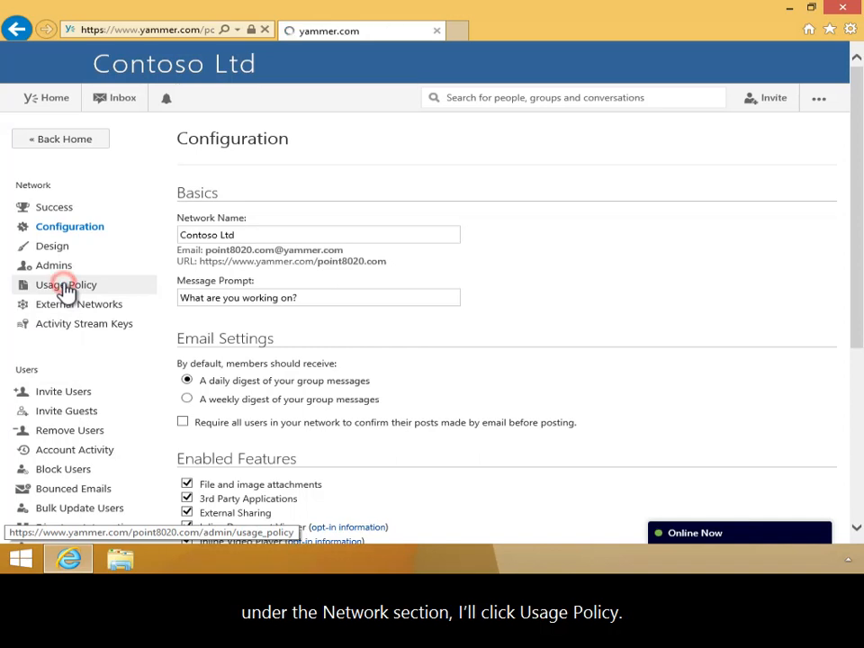
click(64, 284)
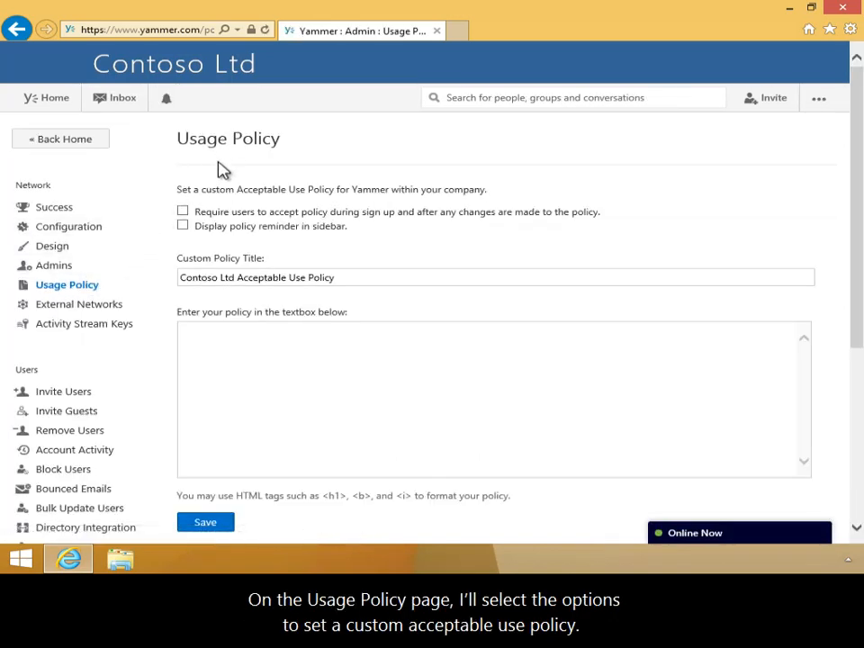
Enable required acceptance and sidebar reminder, enter the sidebar message and policy text, and save
click(184, 210)
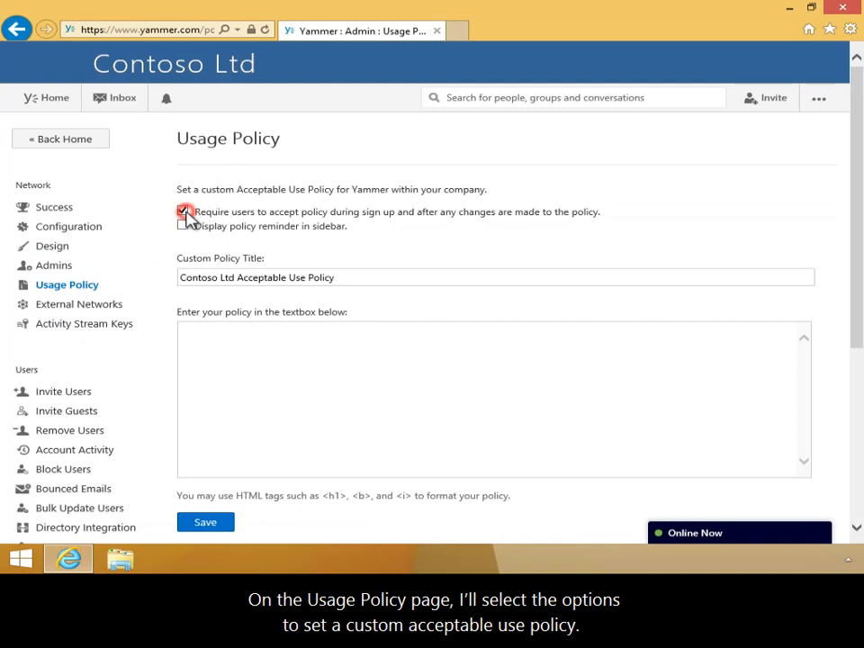
click(184, 210)
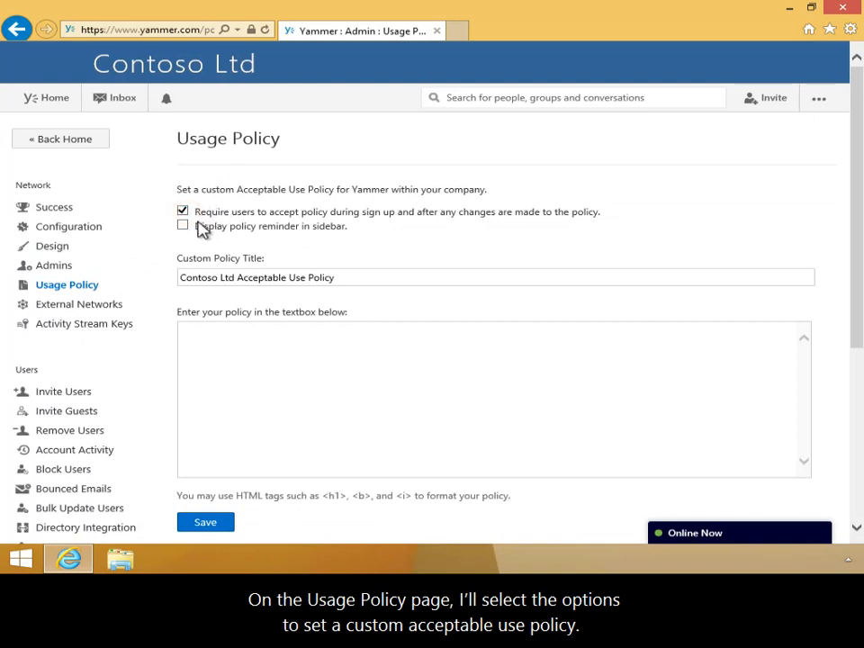
click(183, 225)
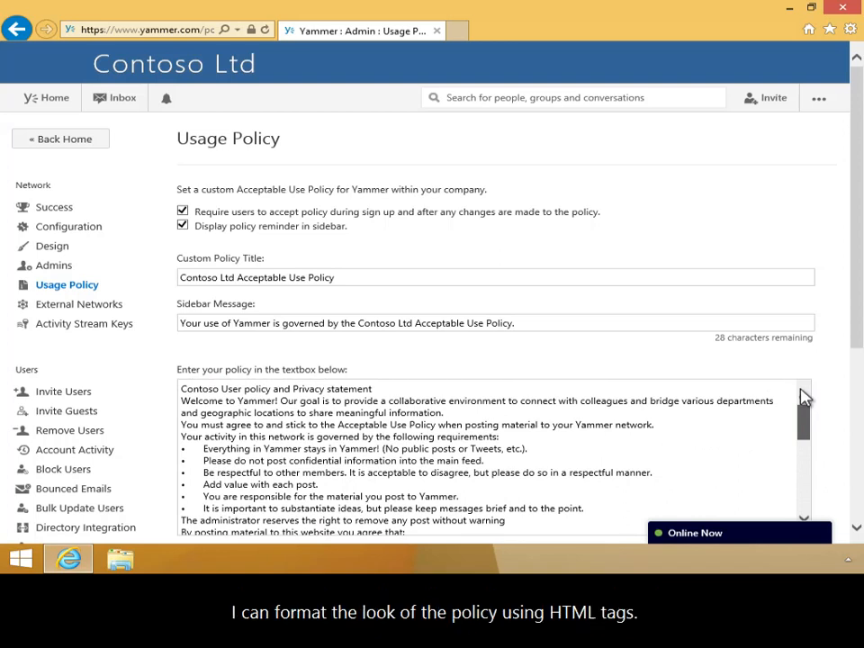
scroll(down, 3)
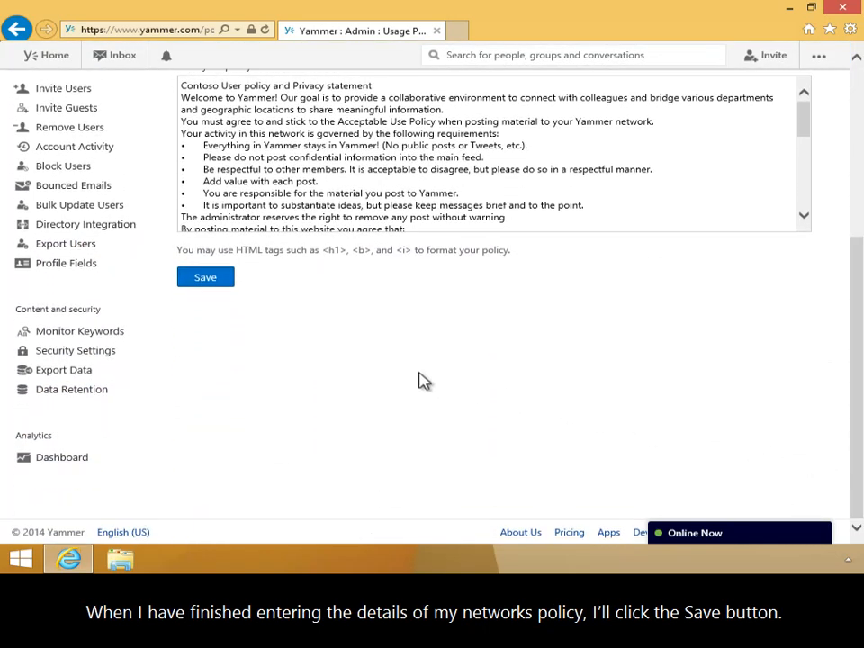
click(205, 277)
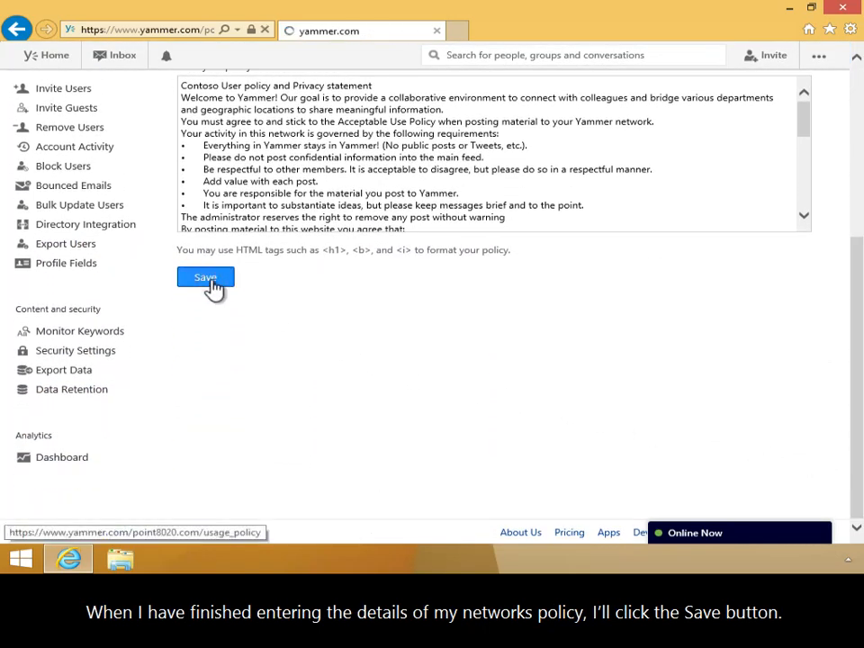
Review the Contoso Ltd policy preview and dismiss the 'successfully created' notice
click(205, 277)
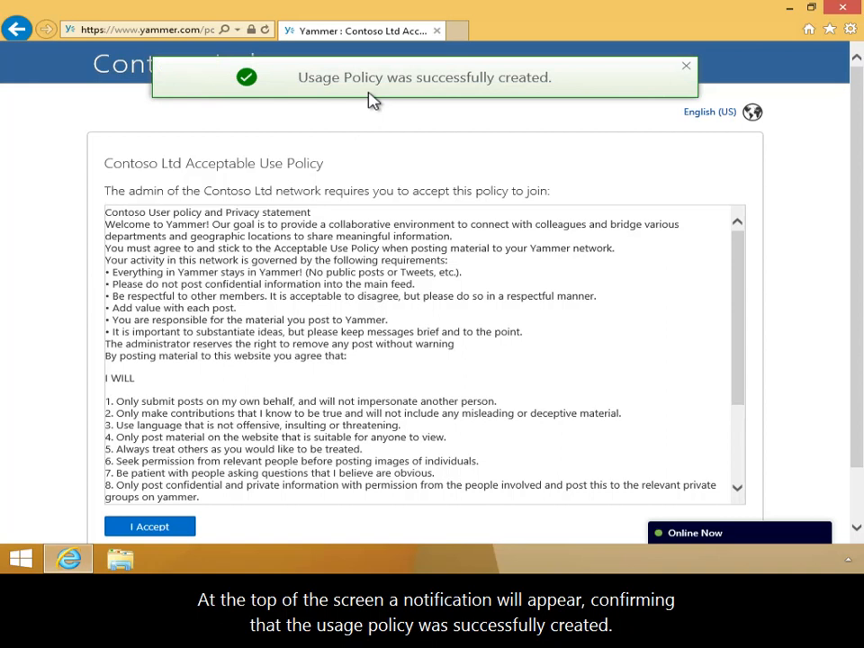
mouse_move(200, 255)
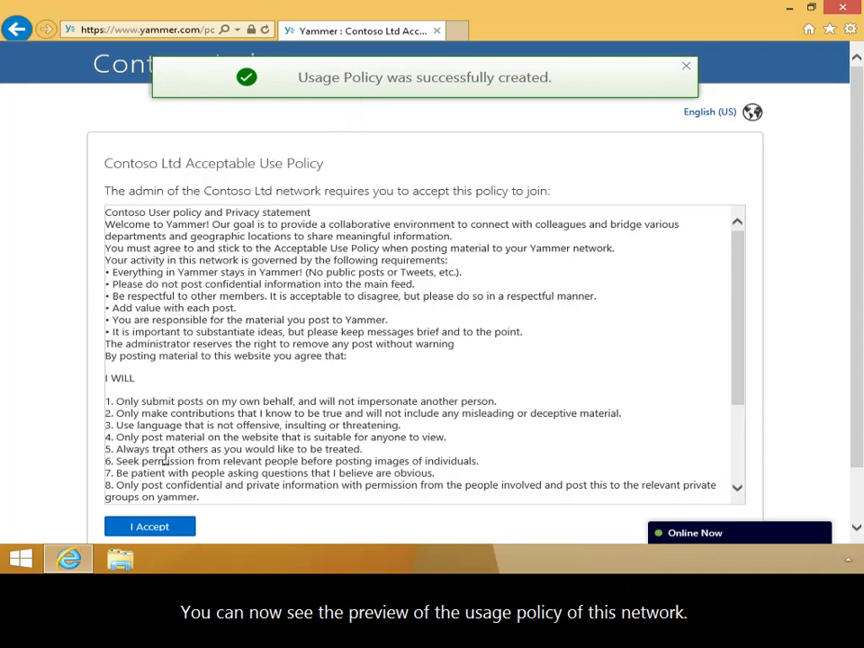
click(686, 65)
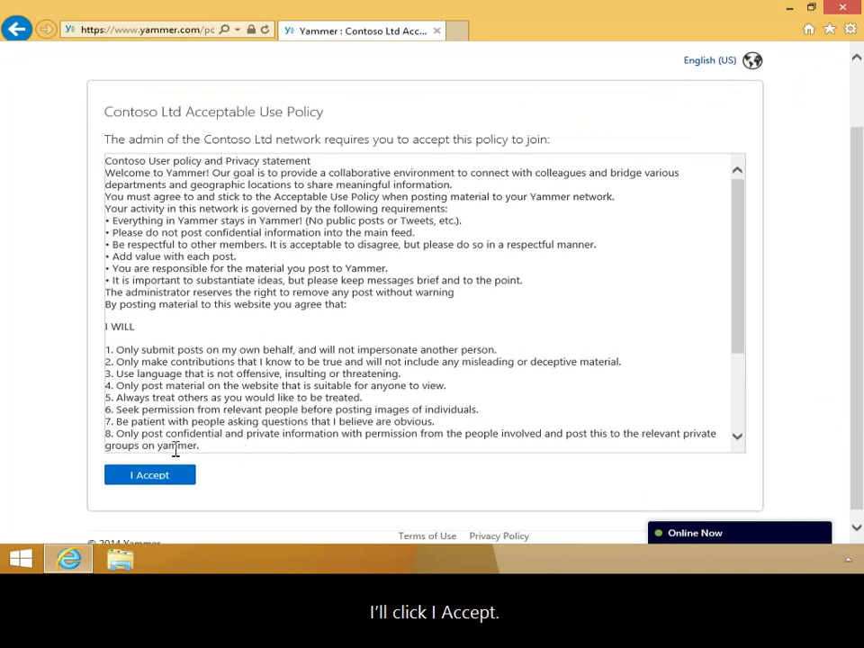
Accept the Contoso Ltd Acceptable Use Policy with I Accept below the preview
click(150, 475)
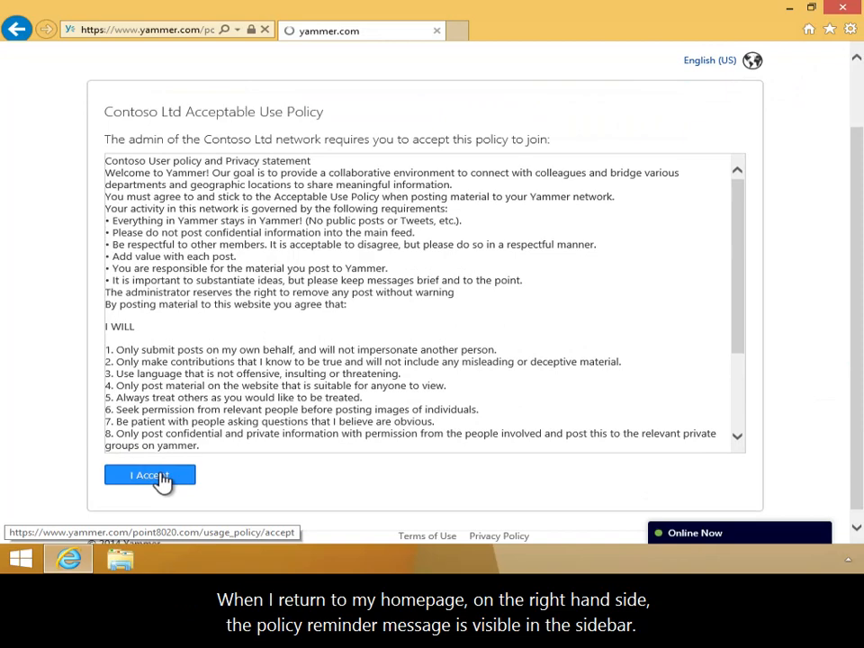
click(149, 475)
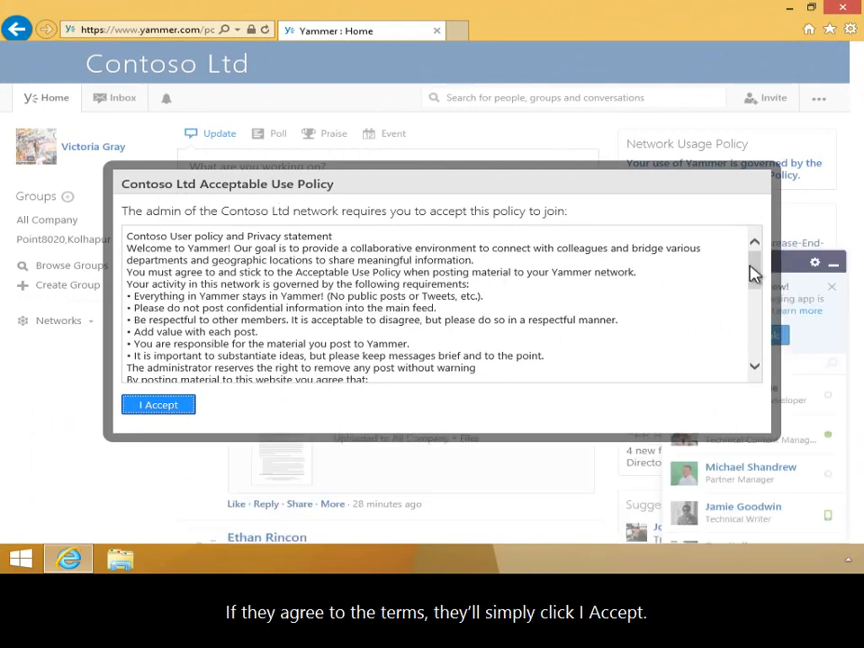
Accept the policy prompt on the home feed so the sidebar reminder remains
scroll(down, 3)
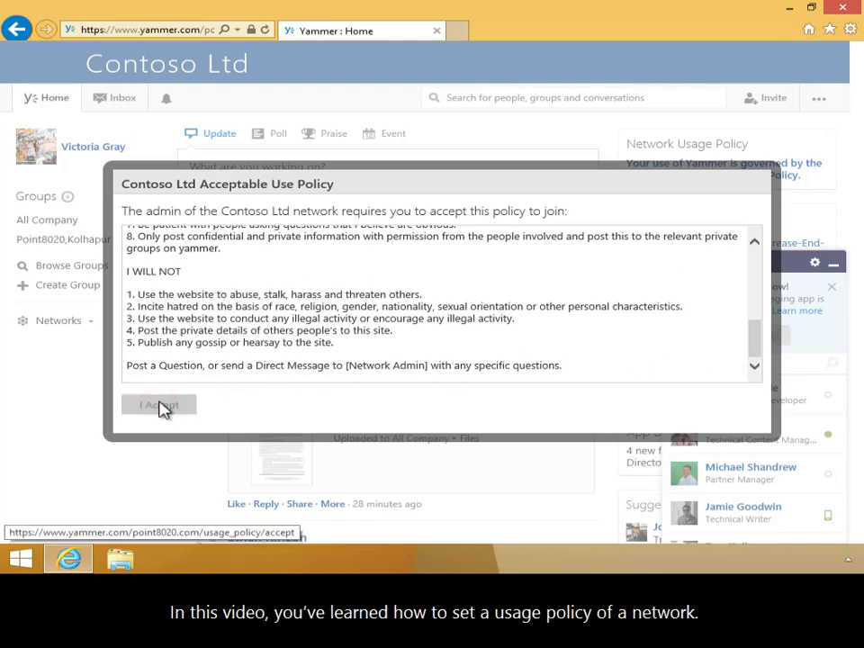
click(159, 403)
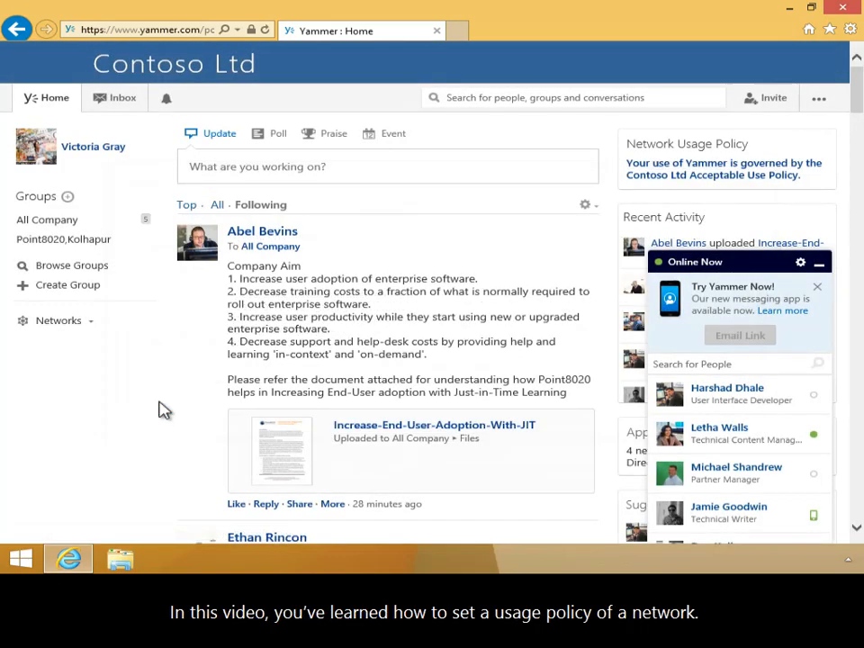